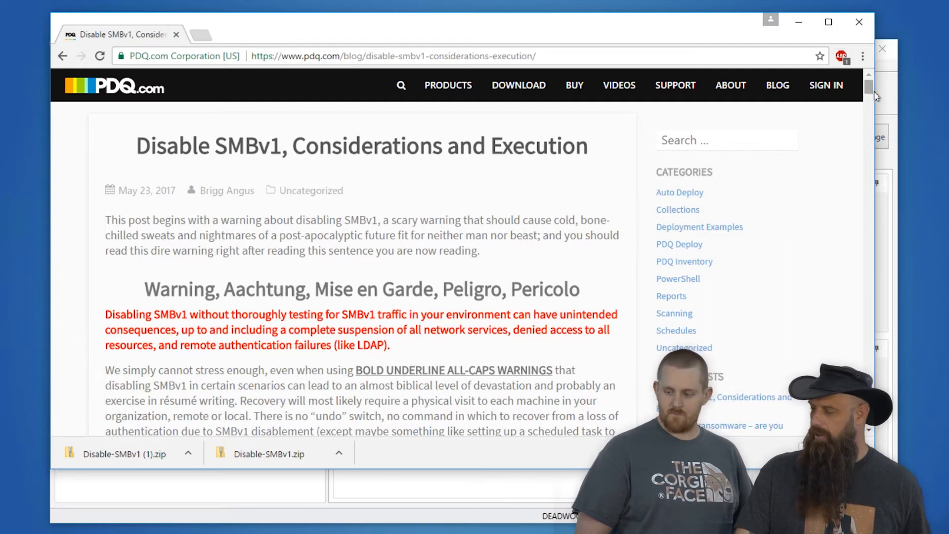
# Scroll the Disable SMBv1 blog post down to the bottom paragraph with the XML download link.
pyautogui.scroll(-3)
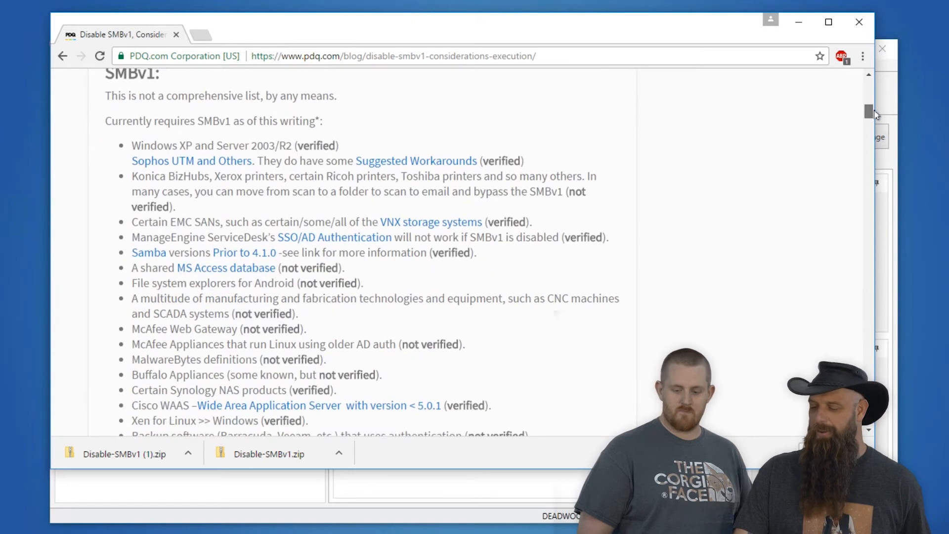
pyautogui.scroll(-3)
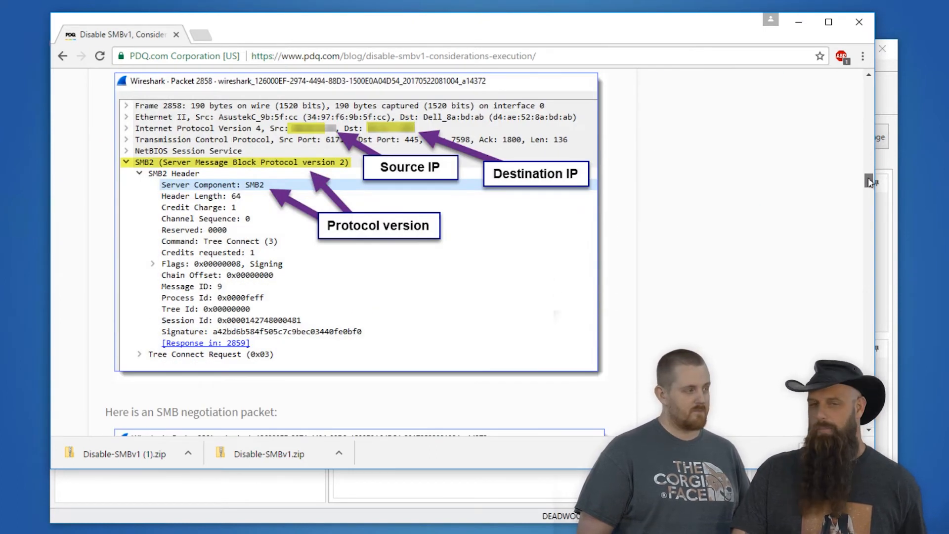
pyautogui.scroll(-3)
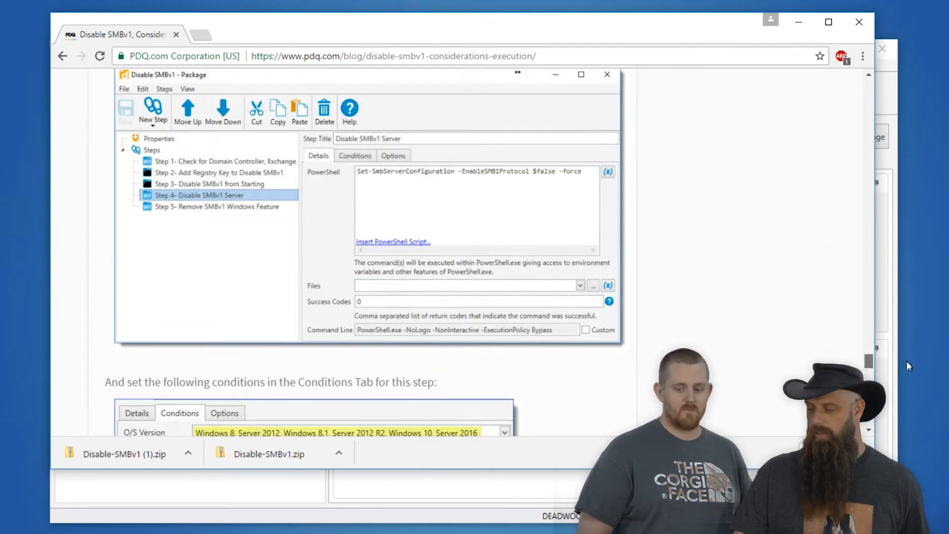
pyautogui.scroll(-3)
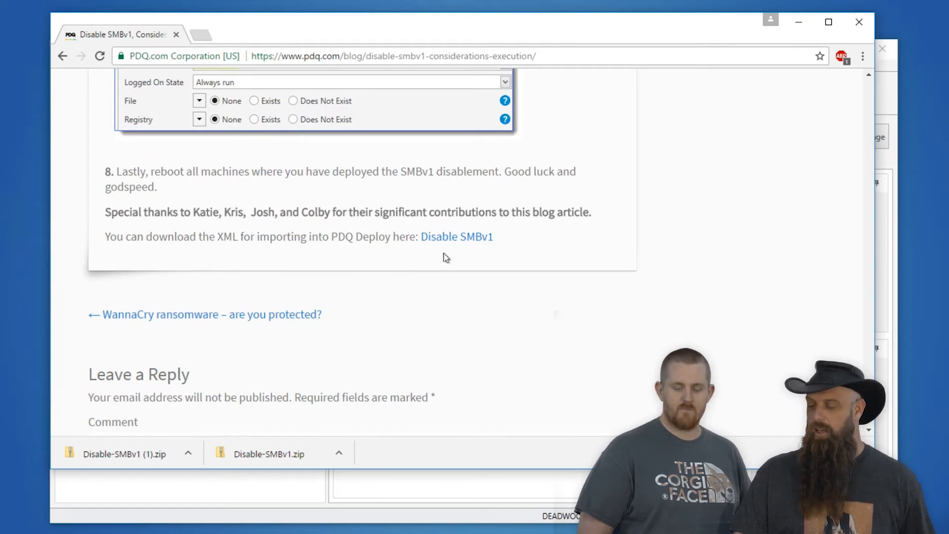
pyautogui.moveTo(500, 278)
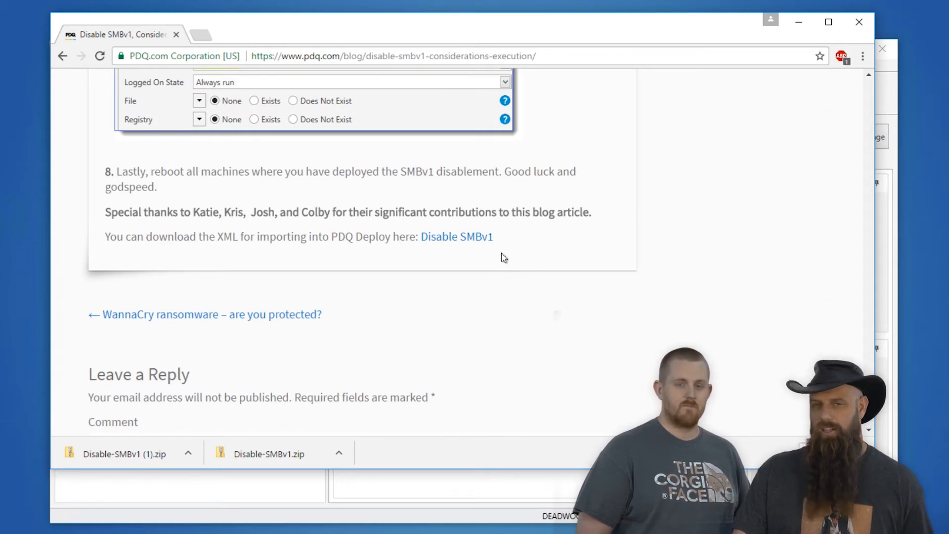
pyautogui.moveTo(514, 239)
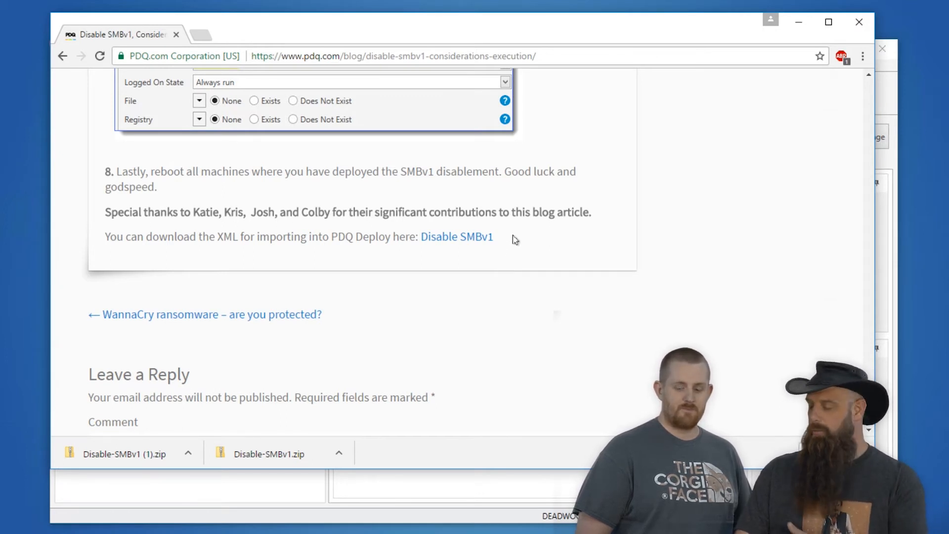
pyautogui.moveTo(511, 244)
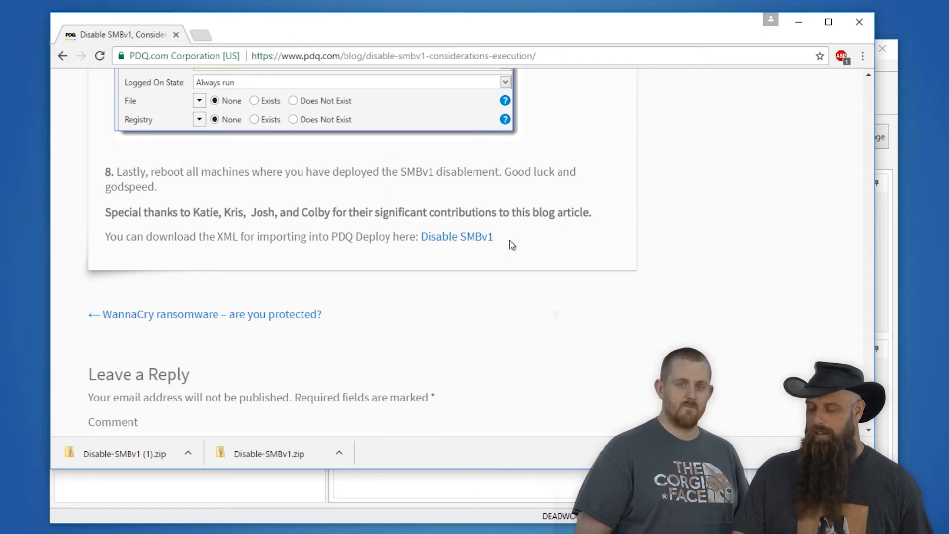
pyautogui.moveTo(457, 236)
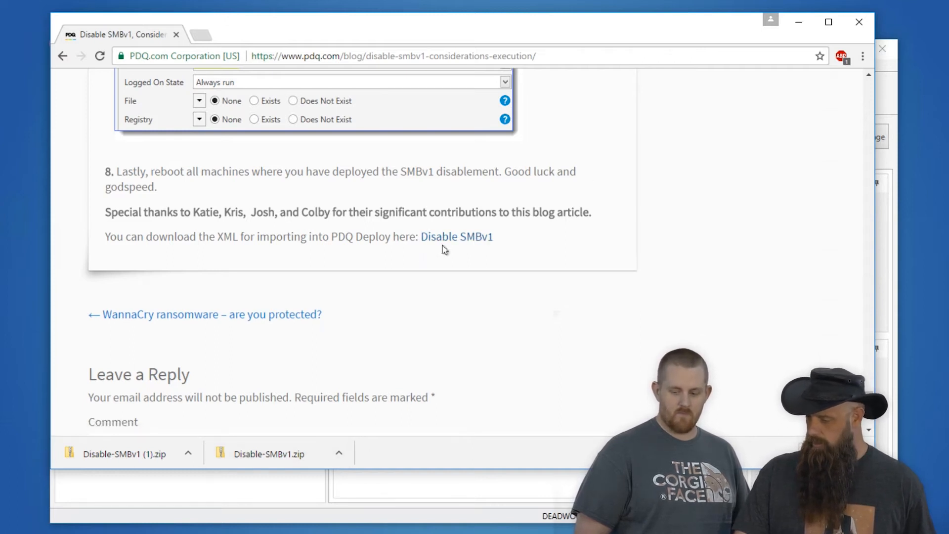
# Show the downloaded Disable-SMBv1 (1).zip in its Downloads folder via the download bar.
pyautogui.rightClick(457, 236)
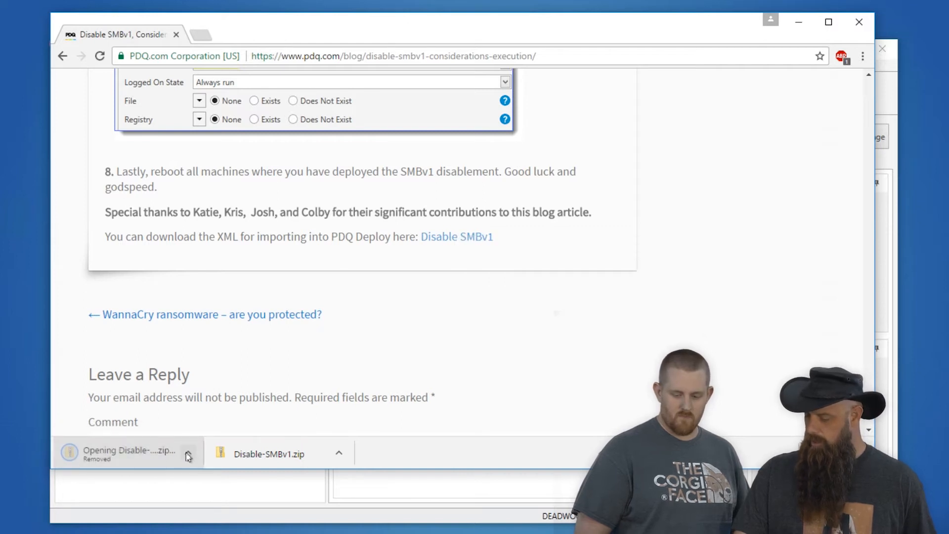
pyautogui.rightClick(457, 236)
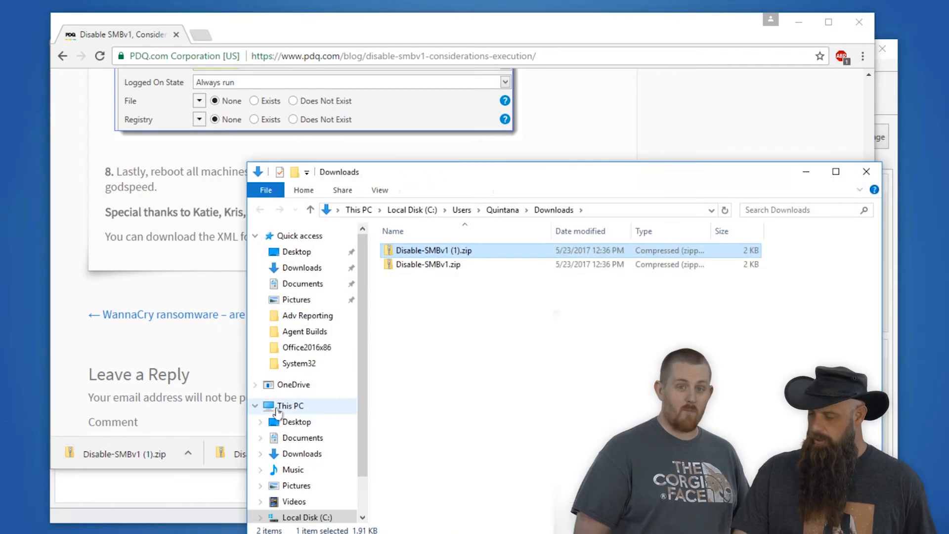
# Open the newer Disable-SMBv1 (1).zip from Downloads and switch to PDQ Deploy.
pyautogui.click(433, 250)
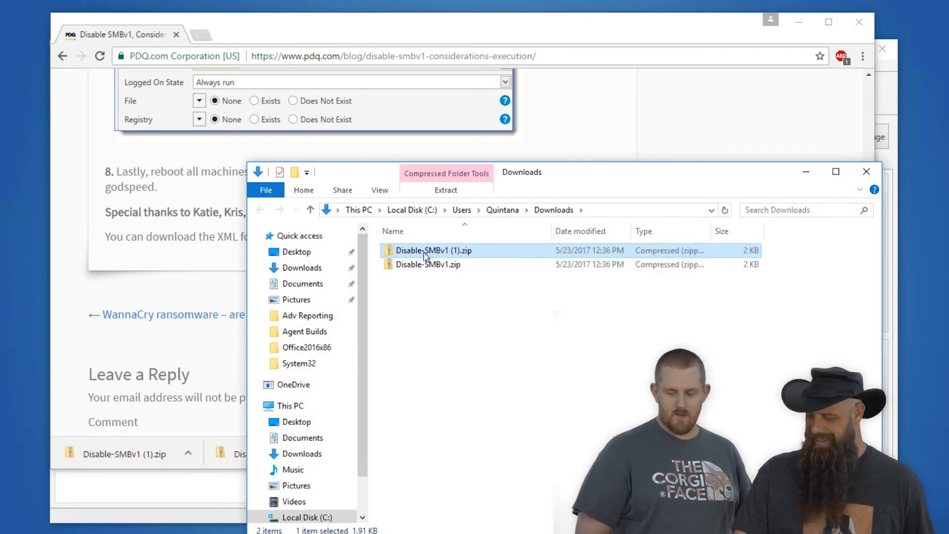
pyautogui.doubleClick(435, 250)
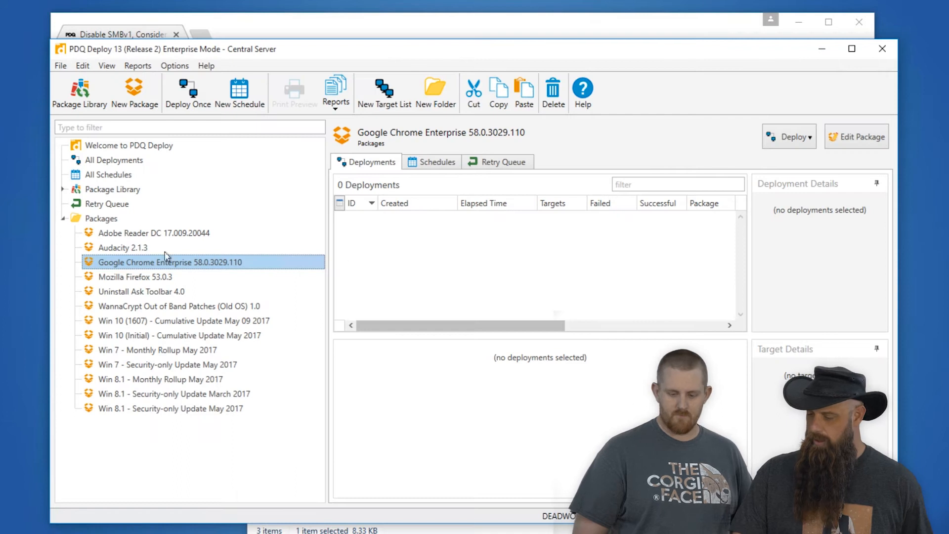
# Import Disable SMBv1.xml from Downloads so the Disable SMBv1 package appears in the list.
pyautogui.click(101, 218)
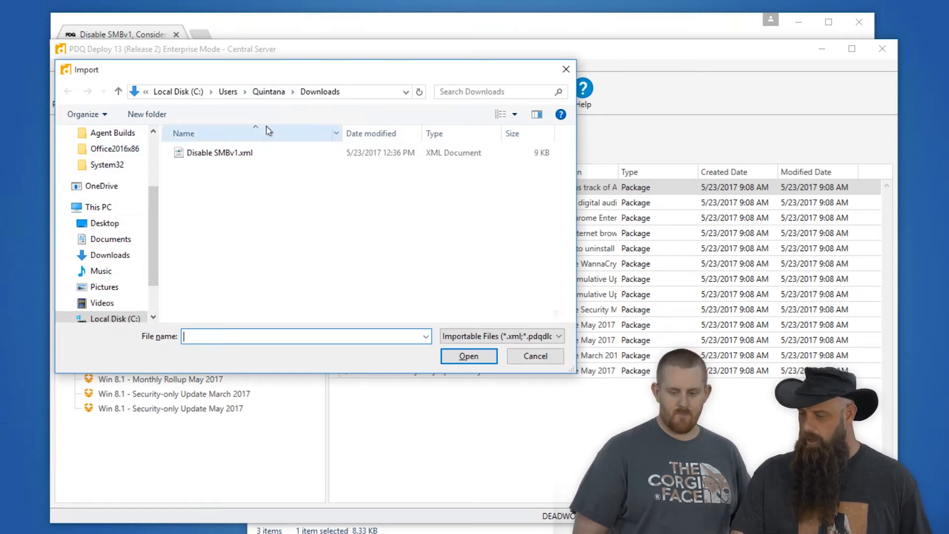
pyautogui.click(219, 153)
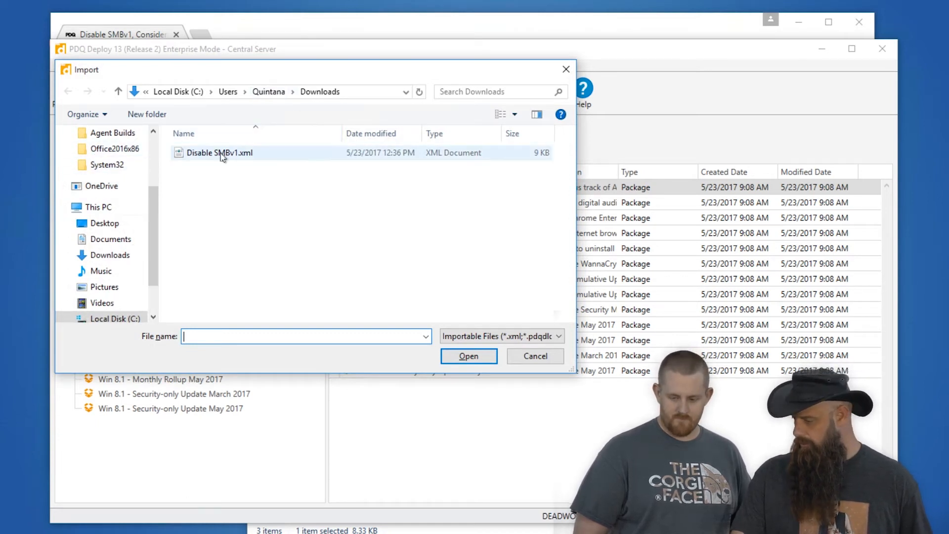
pyautogui.click(220, 152)
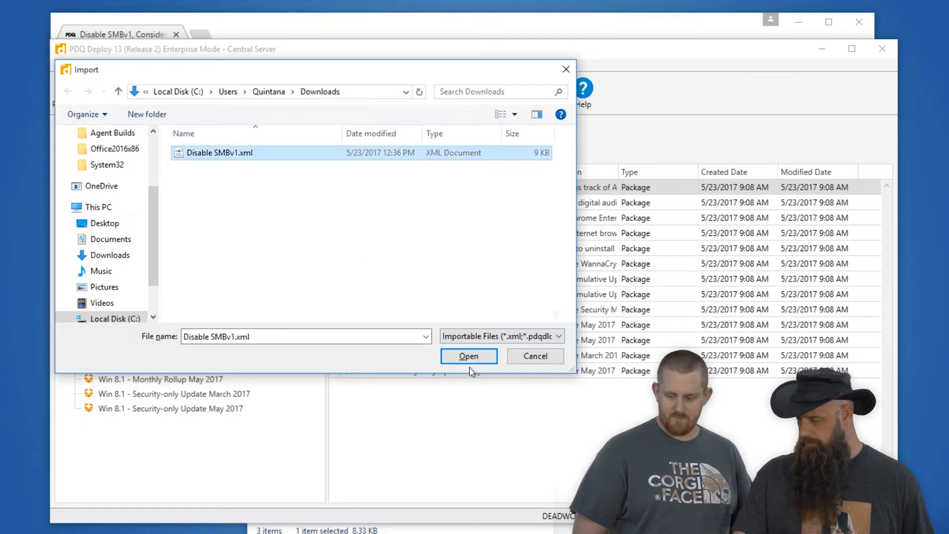
pyautogui.click(468, 355)
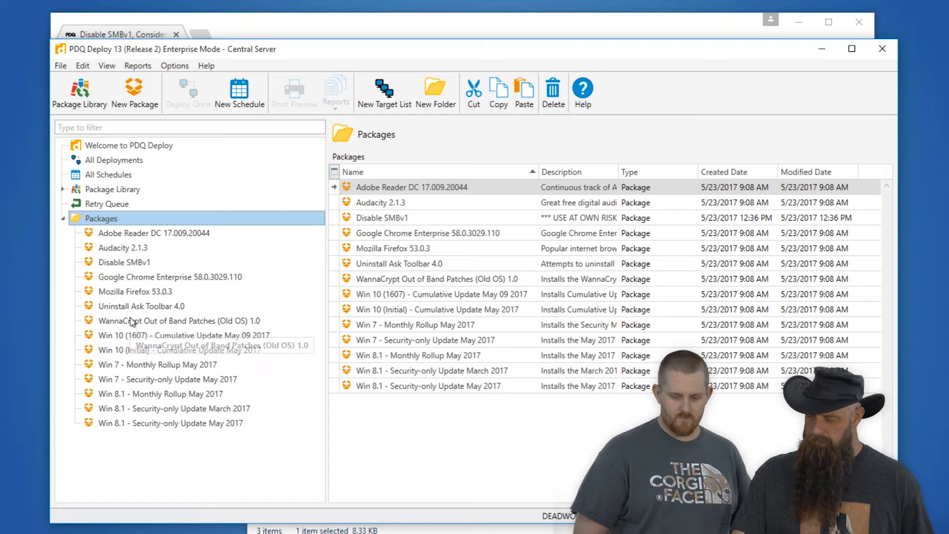
# Select the imported Disable SMBv1 package in the tree and open it for editing.
pyautogui.click(125, 261)
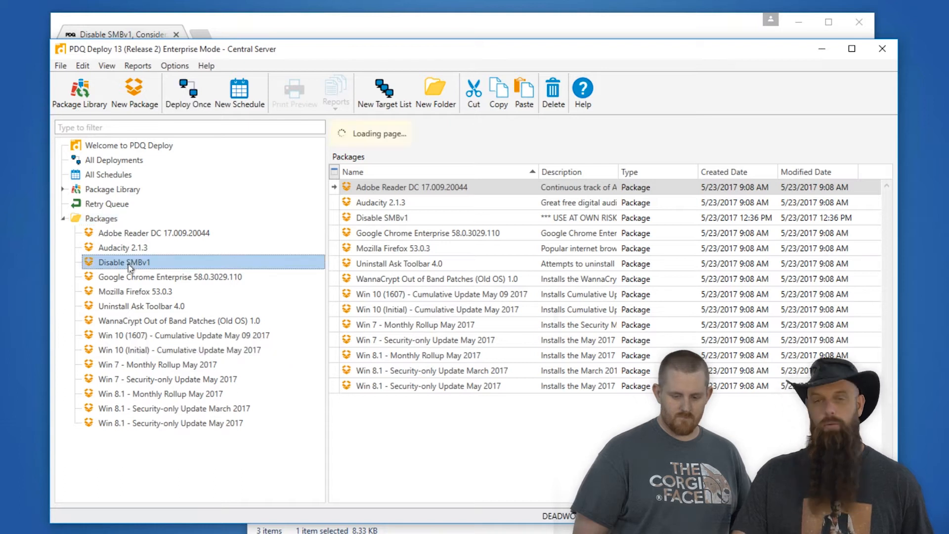
pyautogui.click(124, 261)
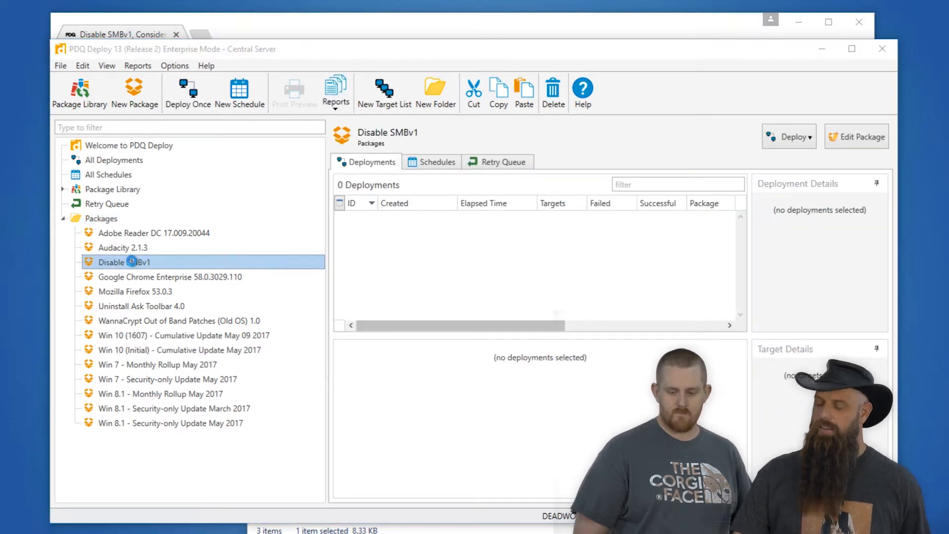
pyautogui.doubleClick(123, 261)
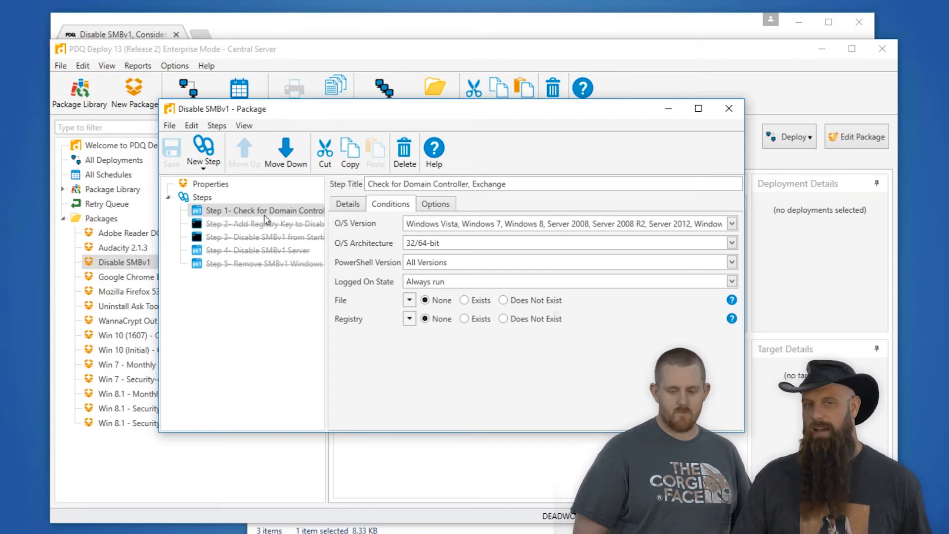
# Review step 1's domain controller check script, then show step 2's registry key command.
pyautogui.click(347, 203)
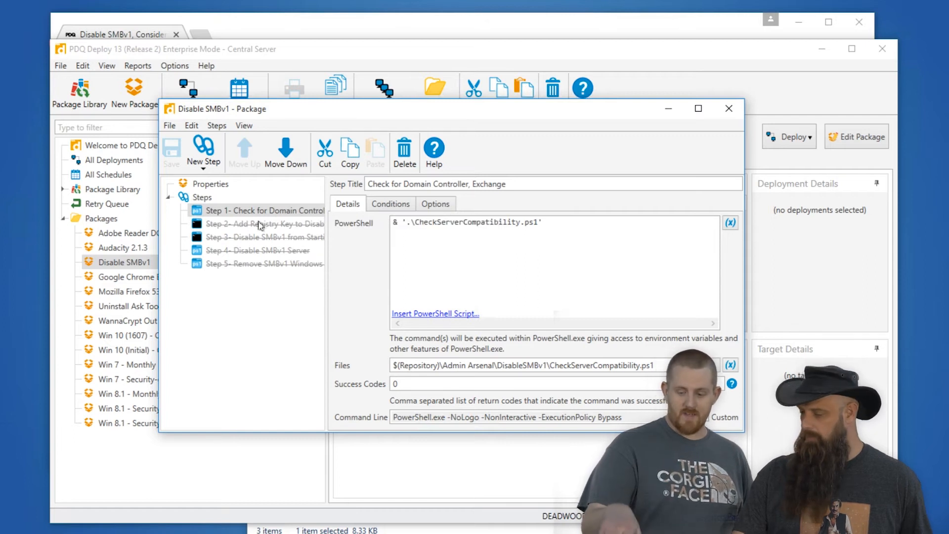
pyautogui.click(265, 224)
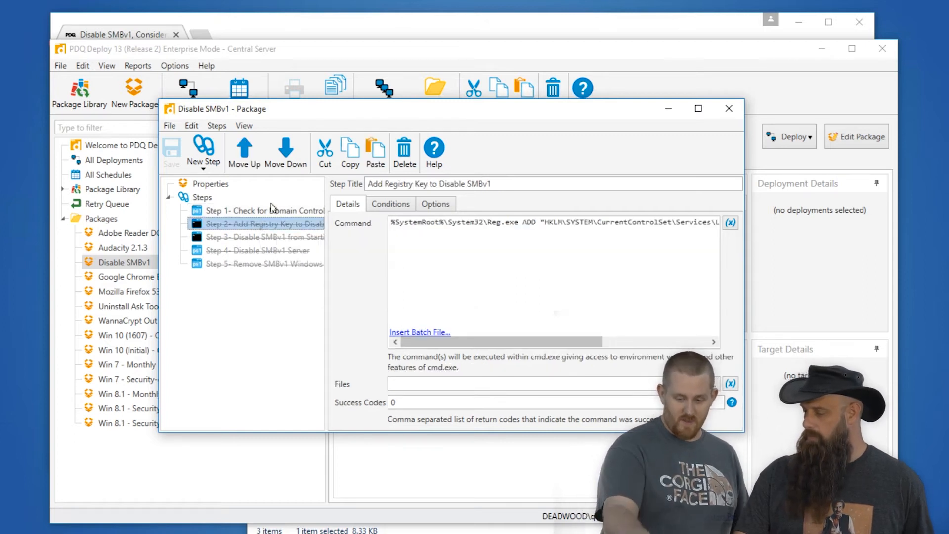
pyautogui.click(260, 209)
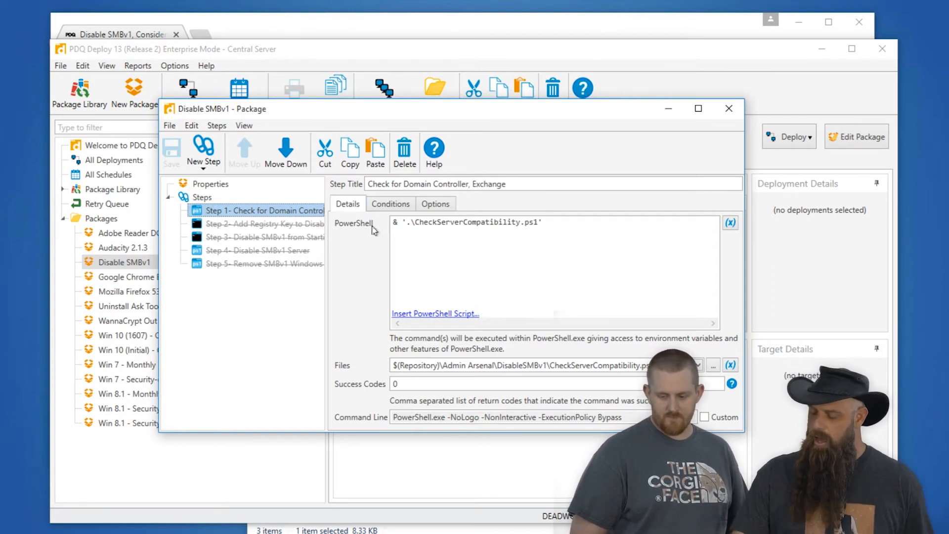
pyautogui.click(263, 223)
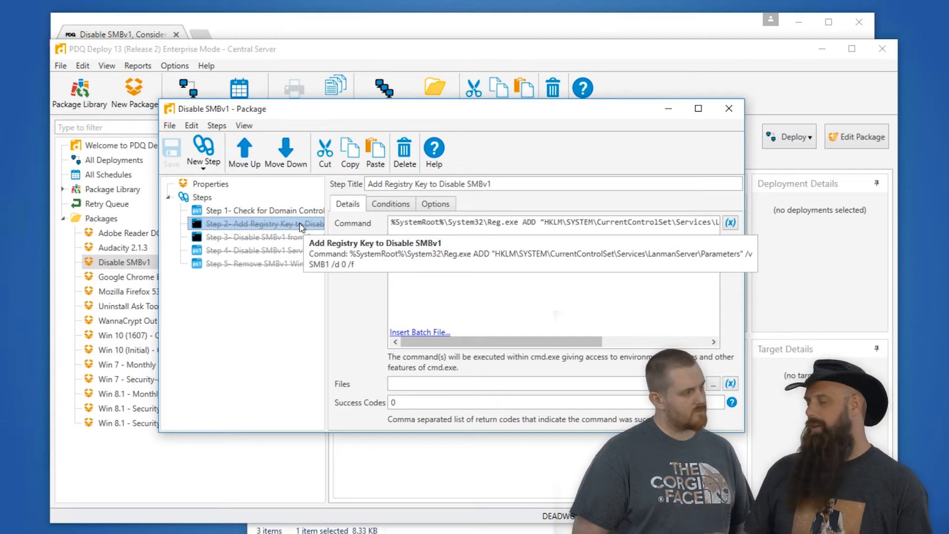
pyautogui.moveTo(320, 90)
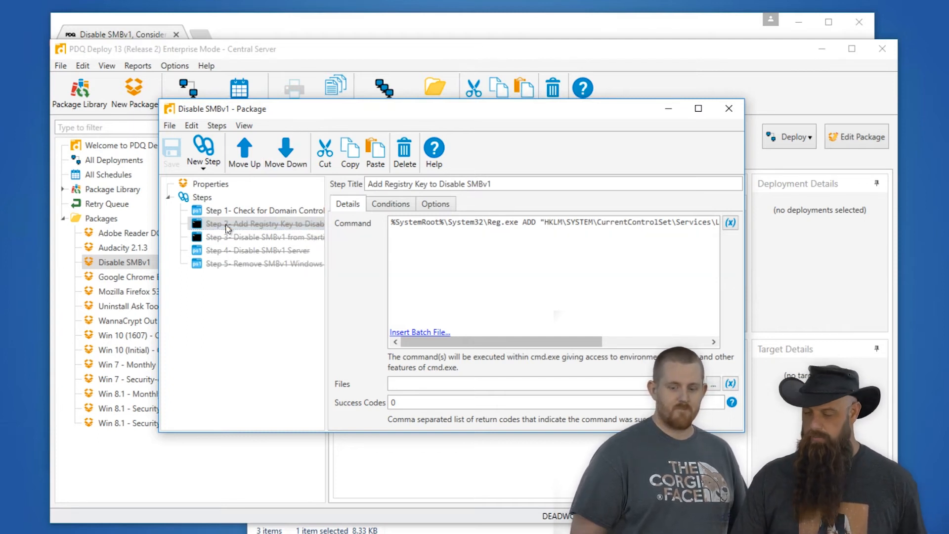
# Enable steps 2 through 5 of the package and return to step 2's registry command.
pyautogui.rightClick(265, 223)
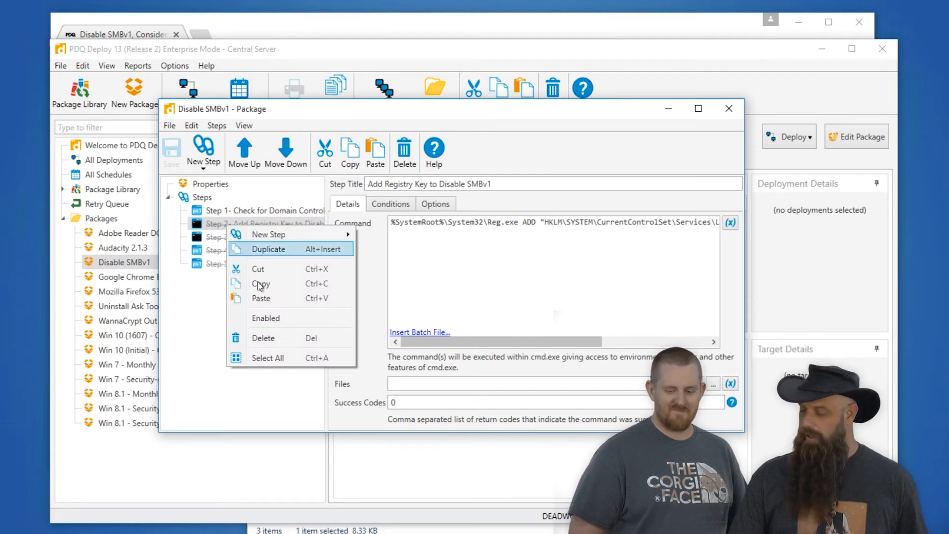
pyautogui.click(268, 249)
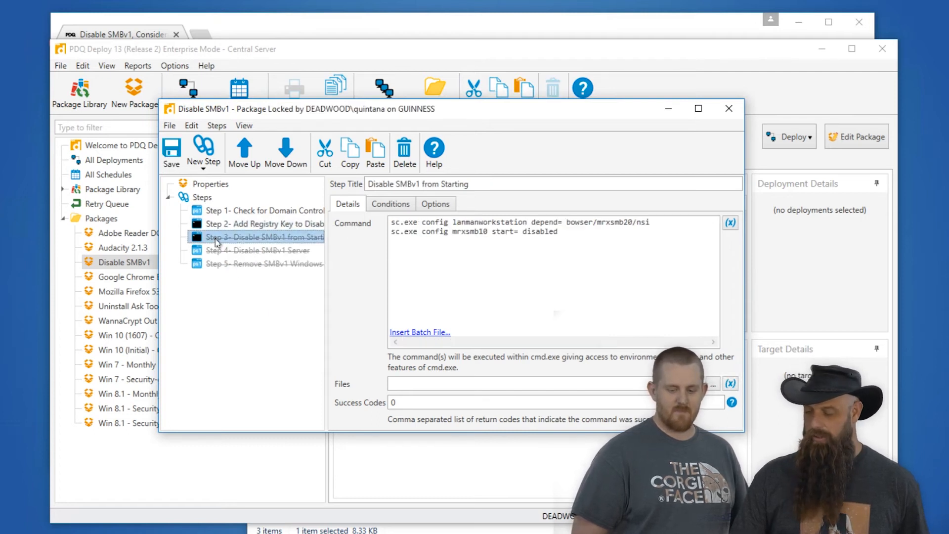
pyautogui.click(263, 263)
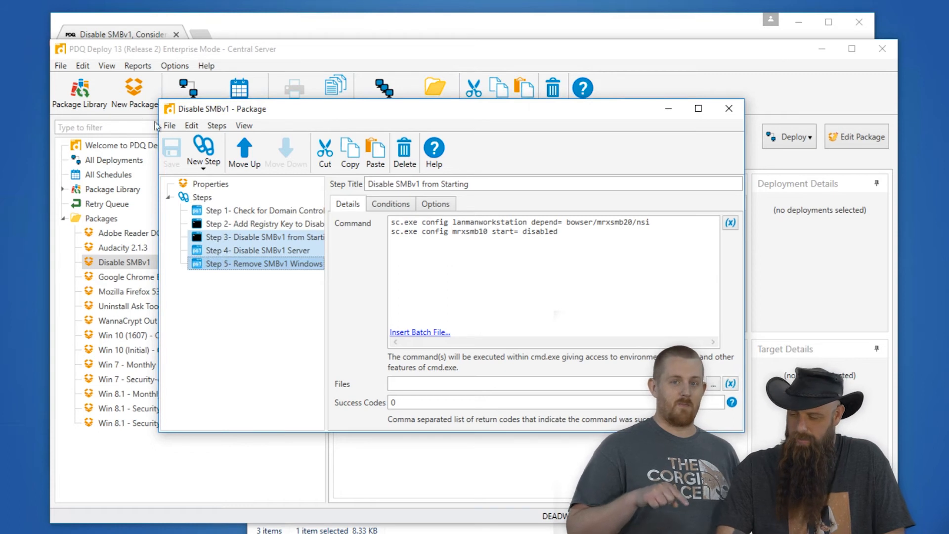
pyautogui.click(263, 224)
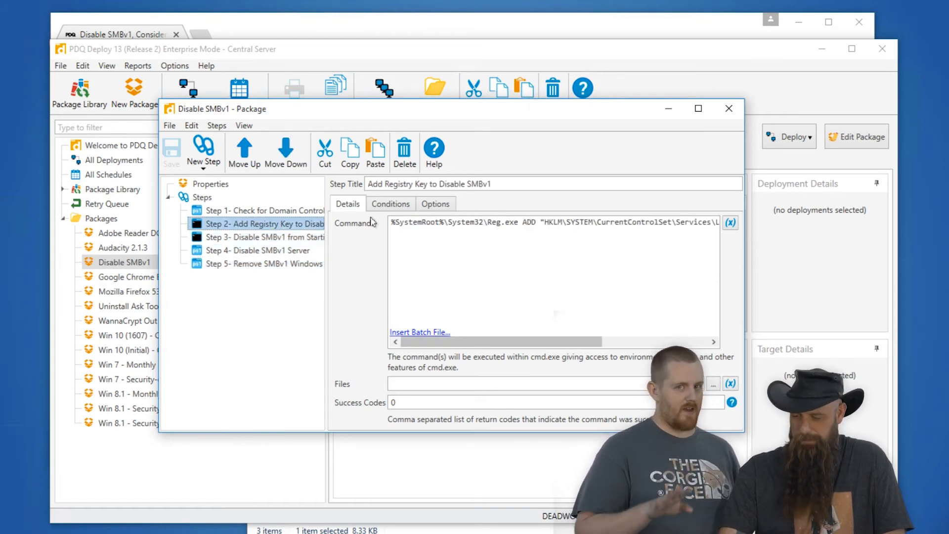
pyautogui.click(390, 204)
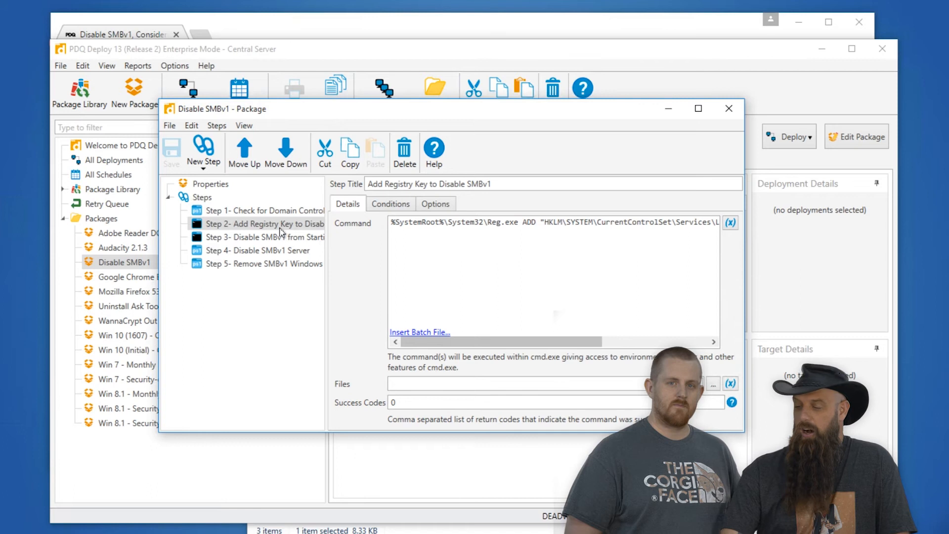
pyautogui.moveTo(265, 223)
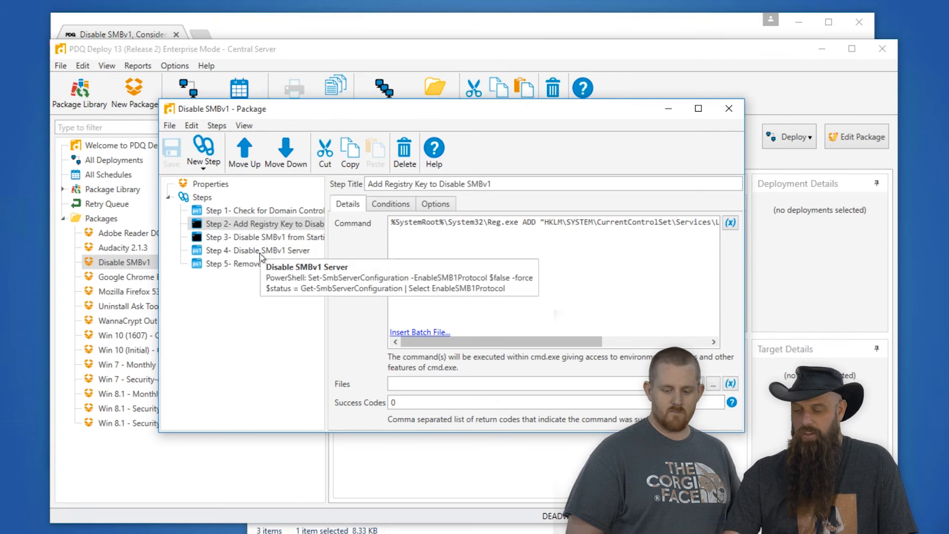
# Review step 4's Disable SMBv1 Server PowerShell command and OS conditions, then return to the blog.
pyautogui.click(258, 250)
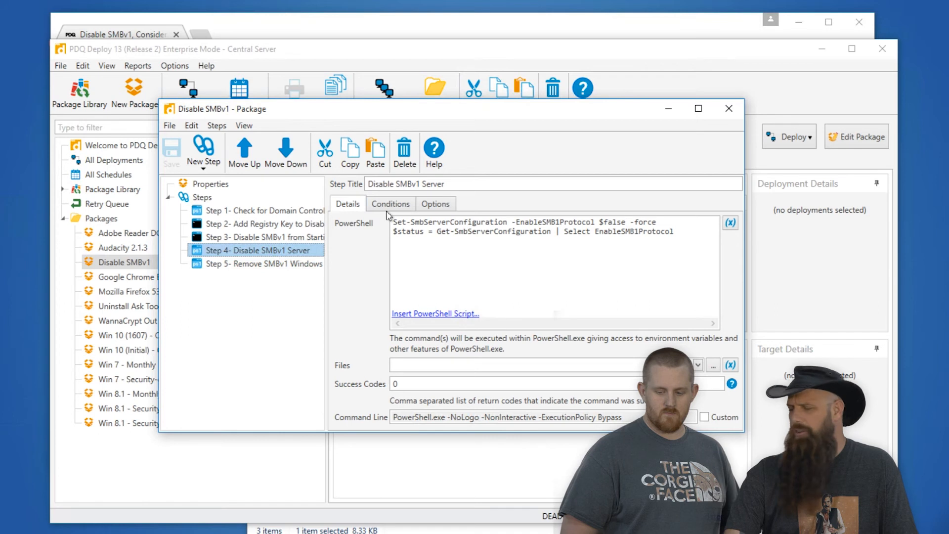
pyautogui.click(390, 203)
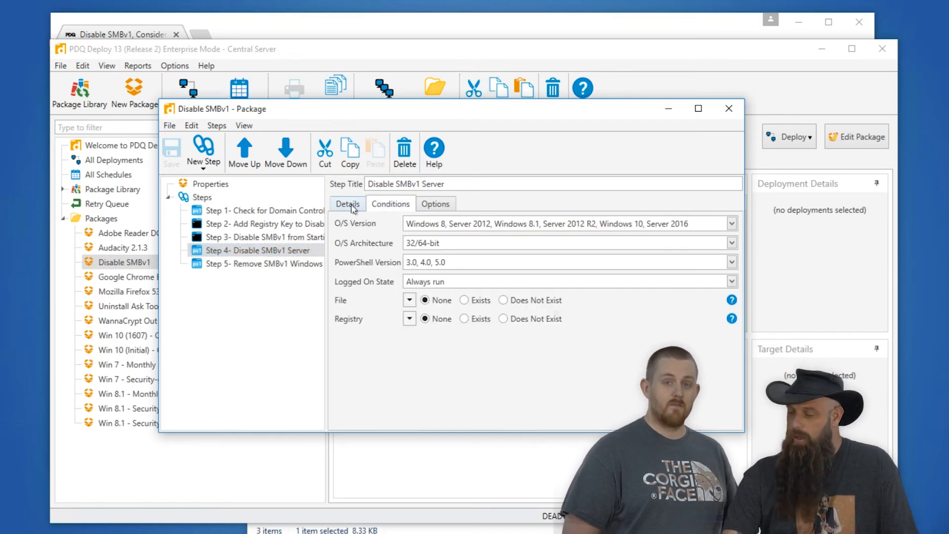
pyautogui.click(347, 203)
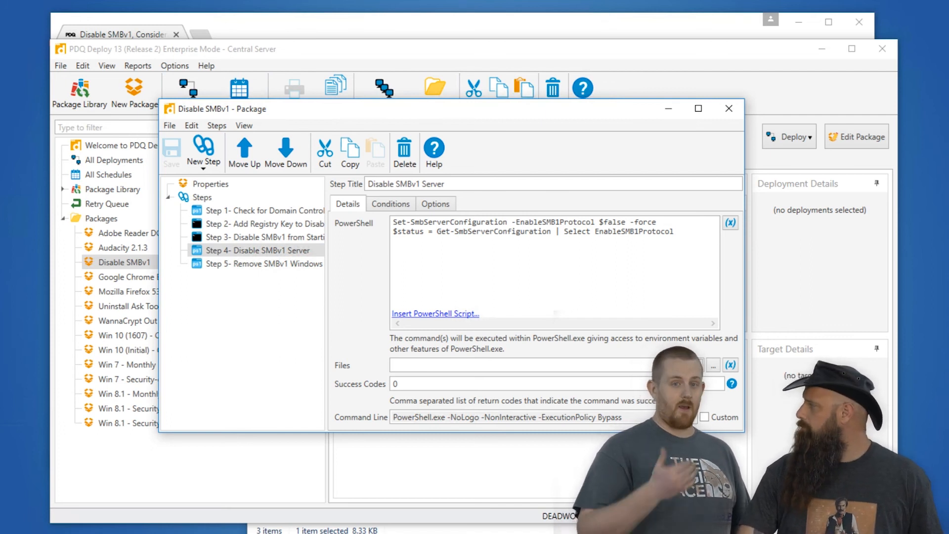
pyautogui.moveTo(878, 210)
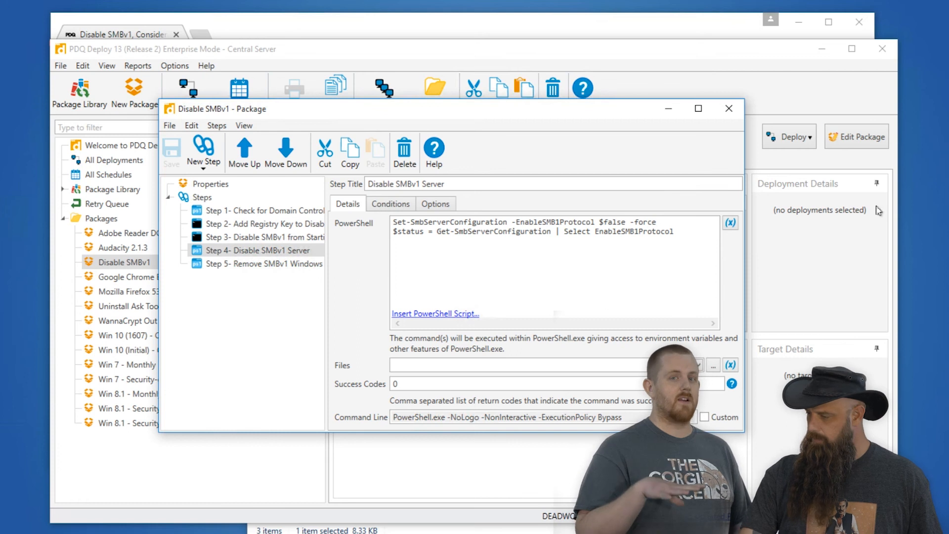
pyautogui.click(728, 108)
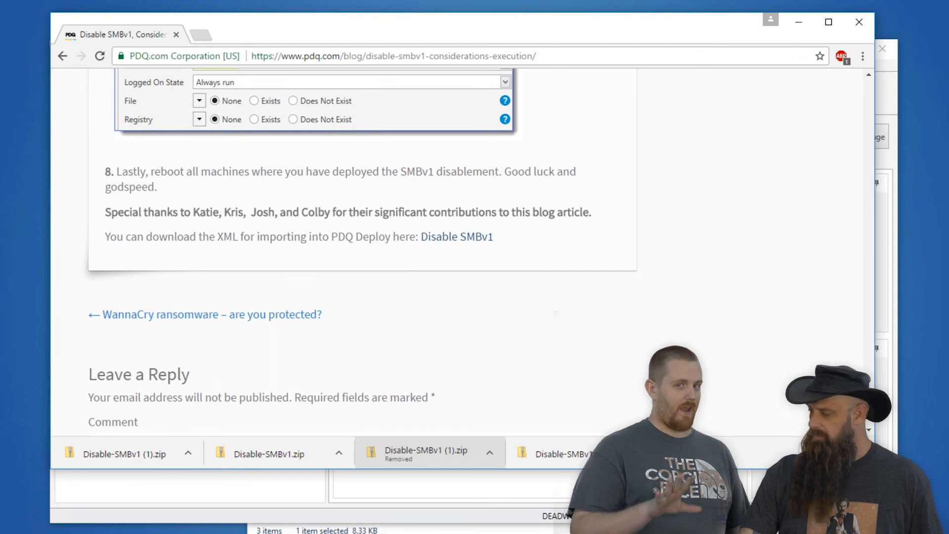
# Scroll the blog post back up to step 4's Reg.exe registry key command.
pyautogui.scroll(-3)
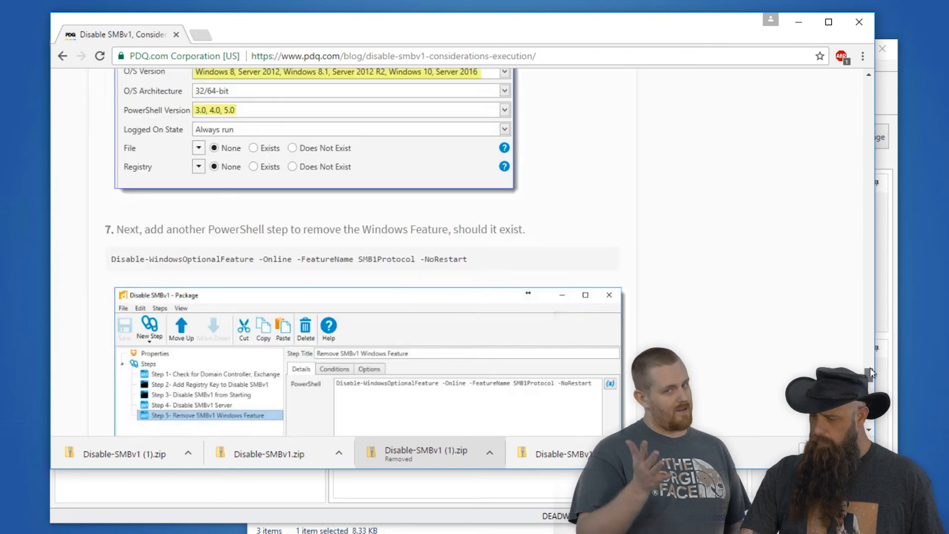
pyautogui.scroll(3)
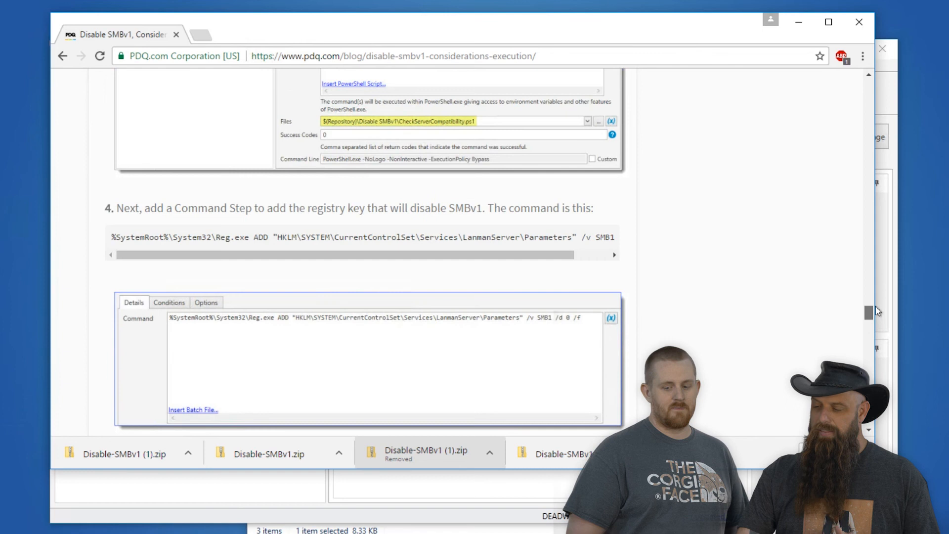